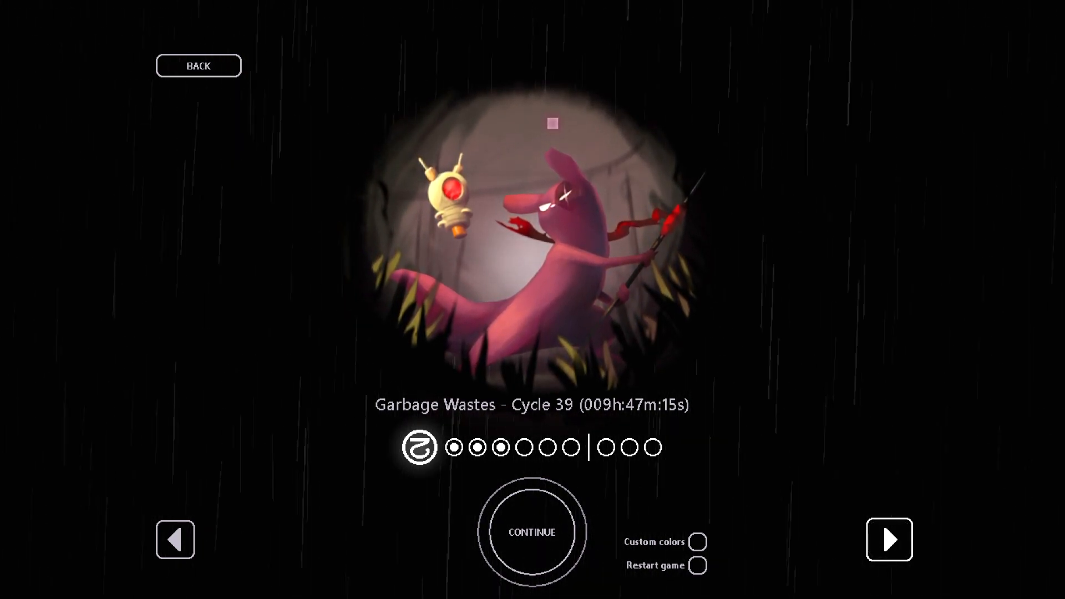
Cycle the slugcat selection past the Garbage Wastes save to The Rivulet.
click(888, 538)
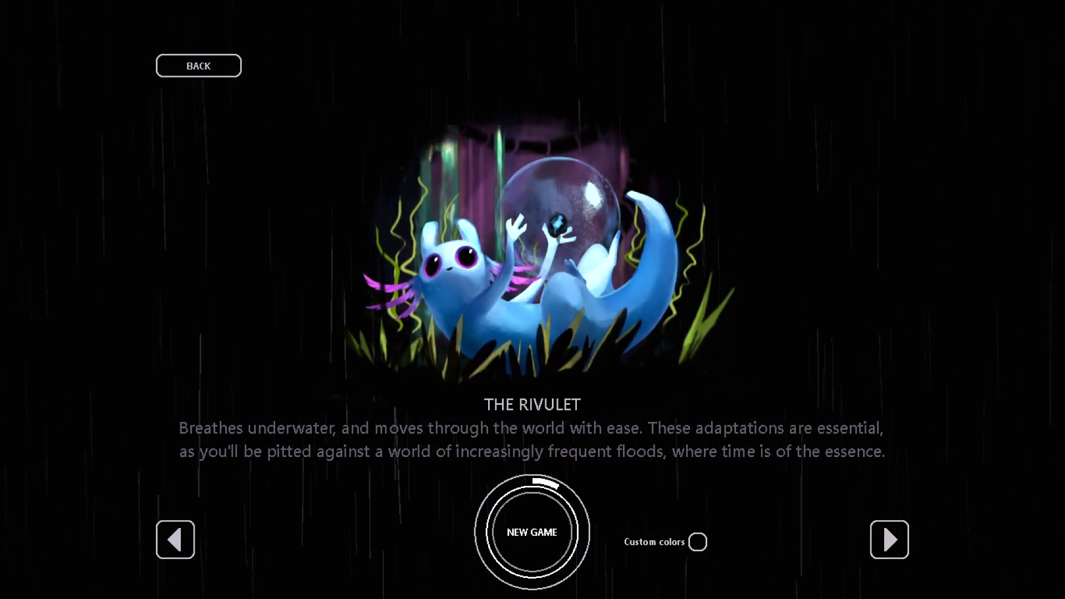
Start a new Rivulet game and swim left along the flooded room's water surface.
click(532, 532)
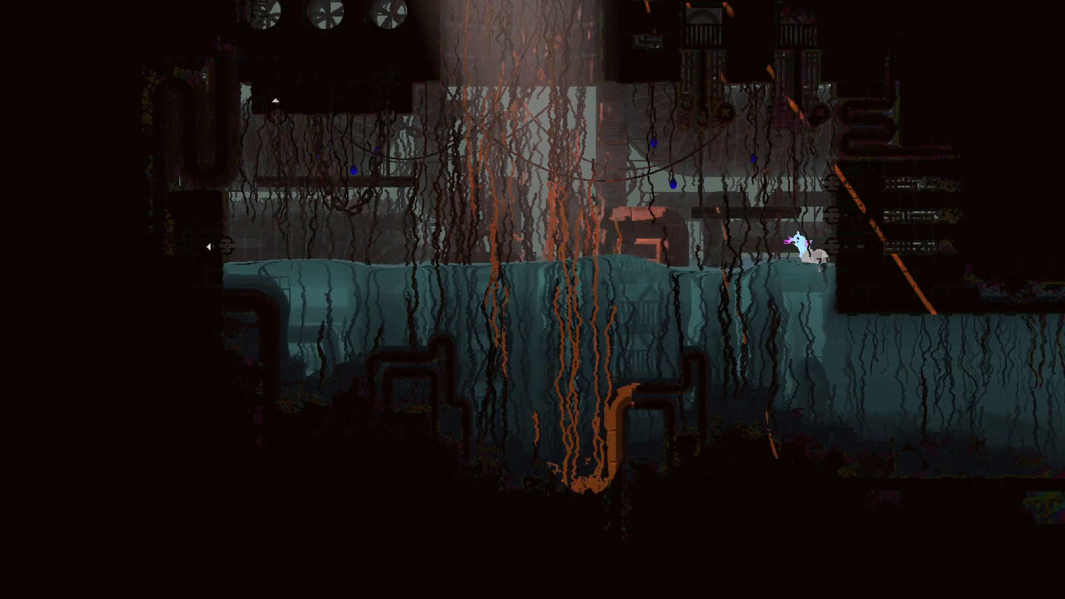
key(Left)
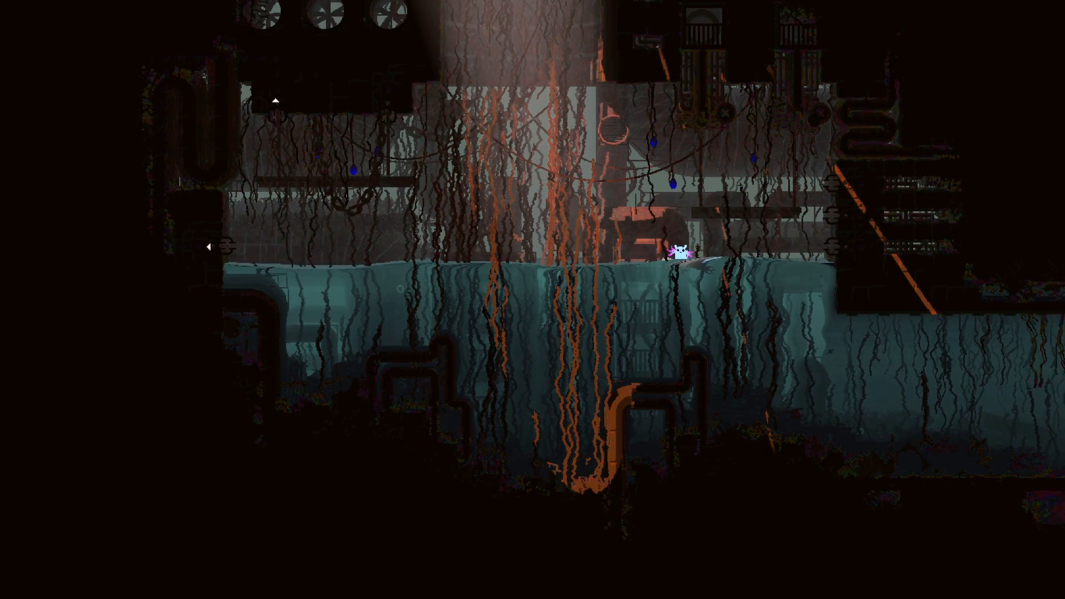
key(Left)
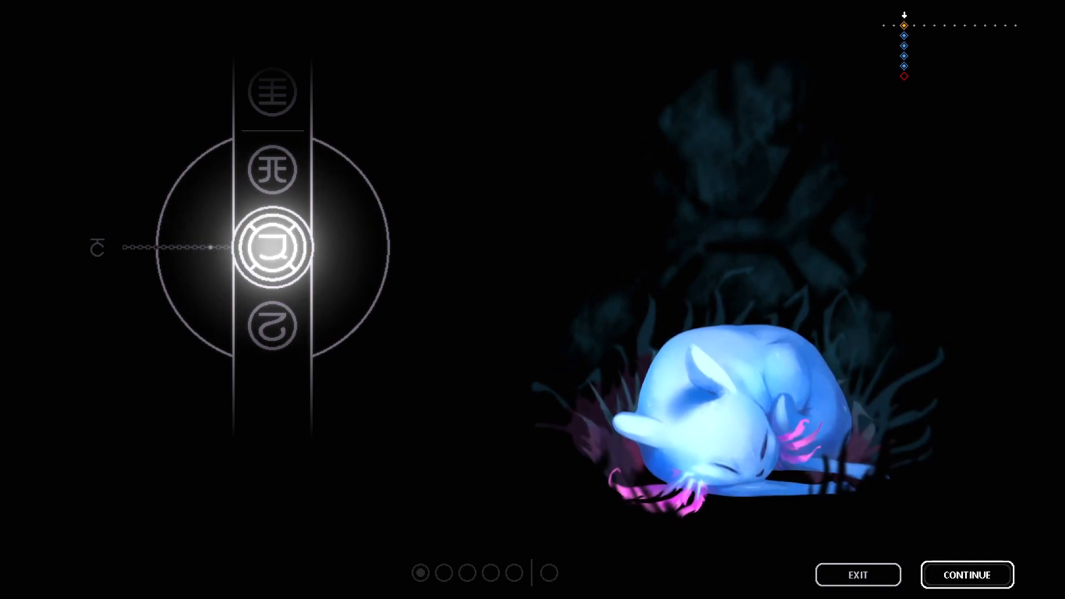
click(965, 574)
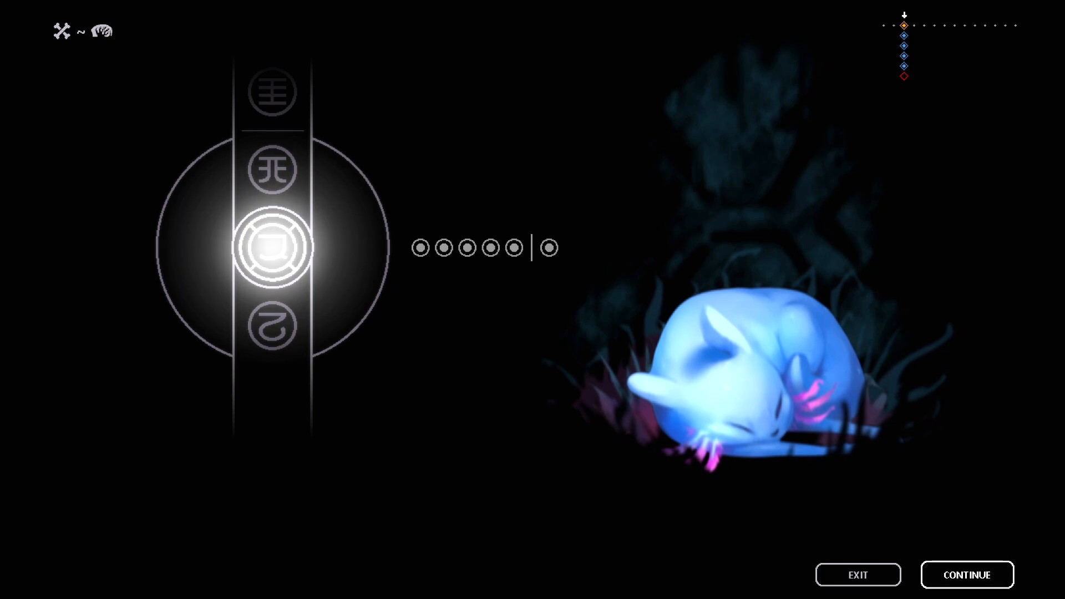
click(965, 574)
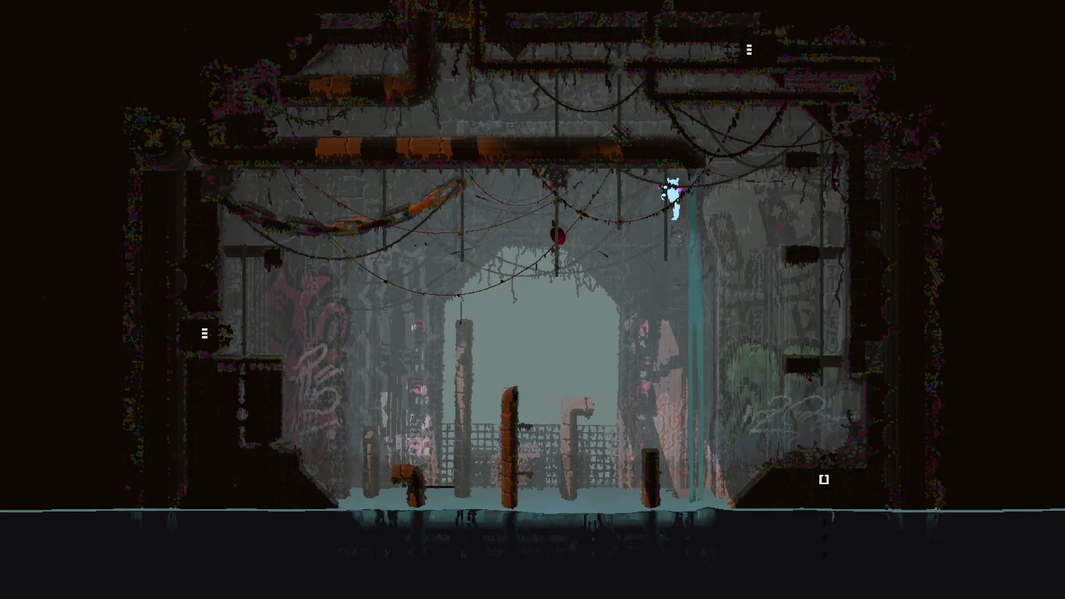
Move Rivulet right through the room with the big rusted wheels.
key(right)
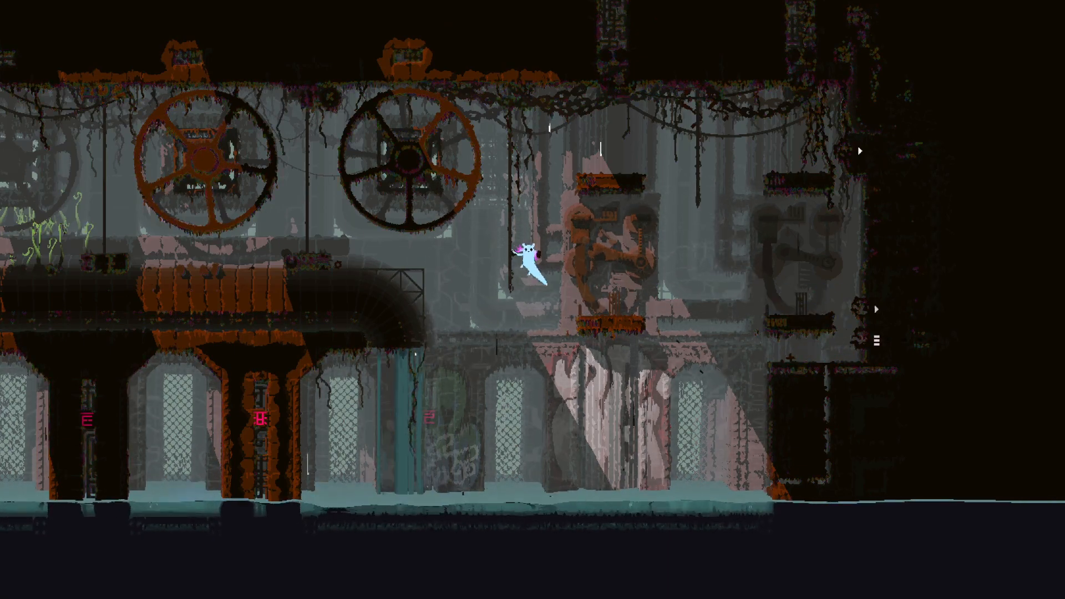
key(right)
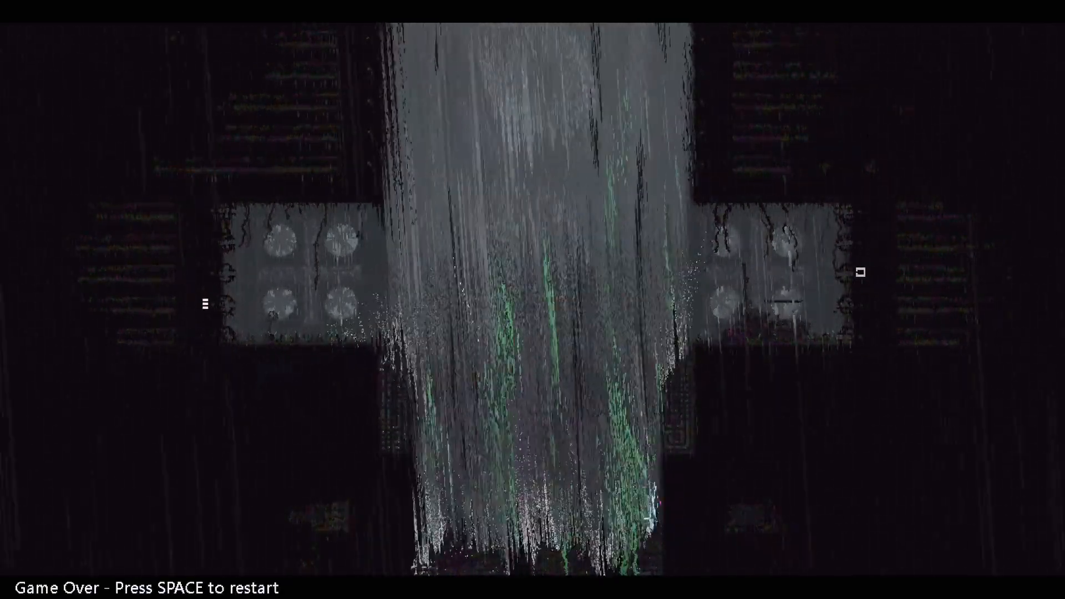
Restart after dying in the waterfall shaft and continue past the karma screen.
key(space)
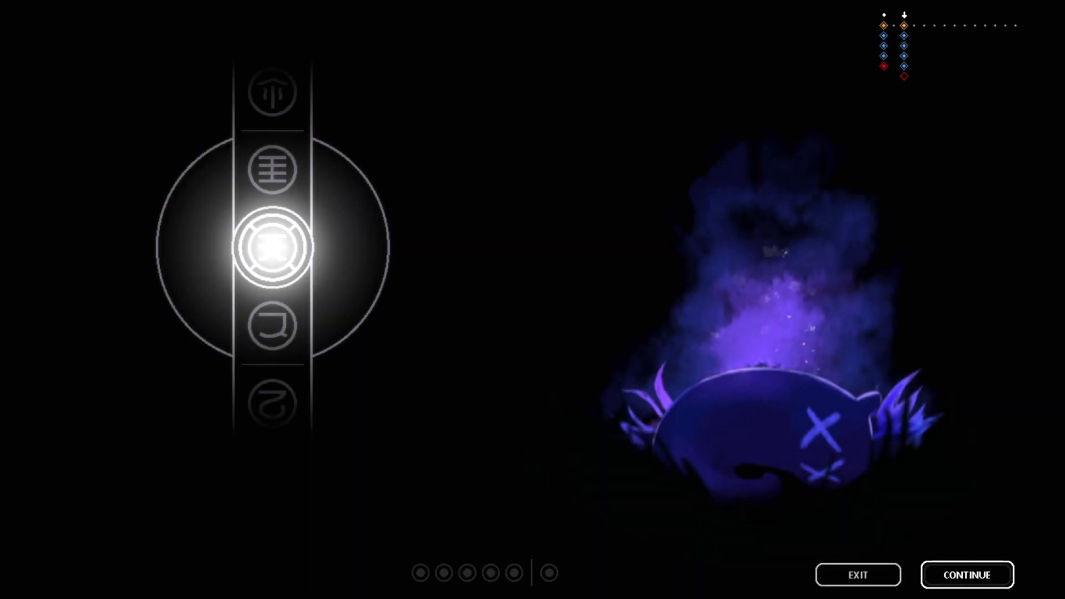
click(965, 574)
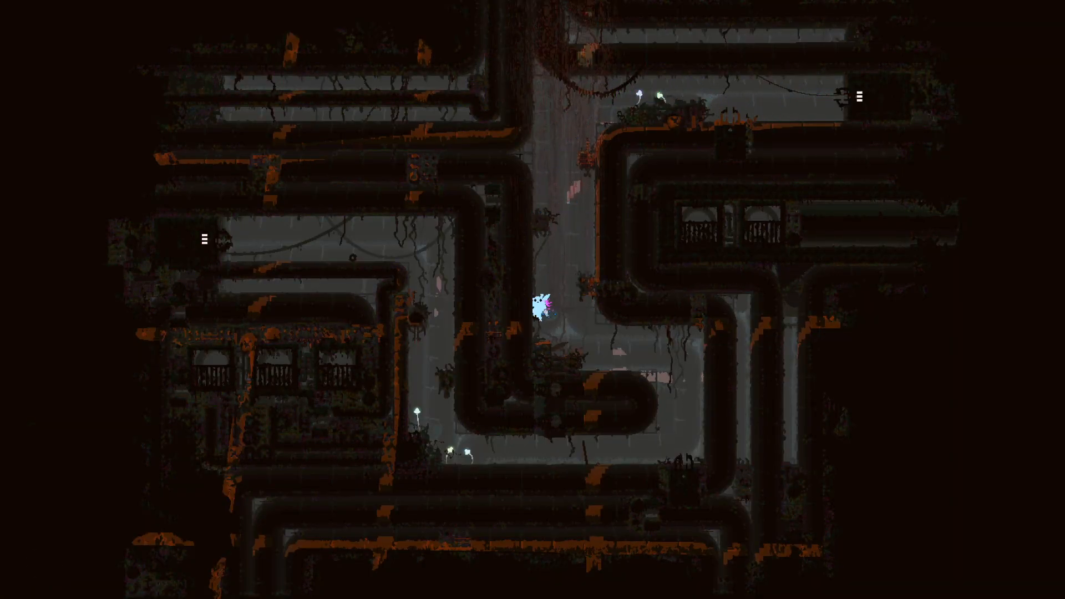
Drop down and move left through the rusted pipes toward the shortcut.
key(down)
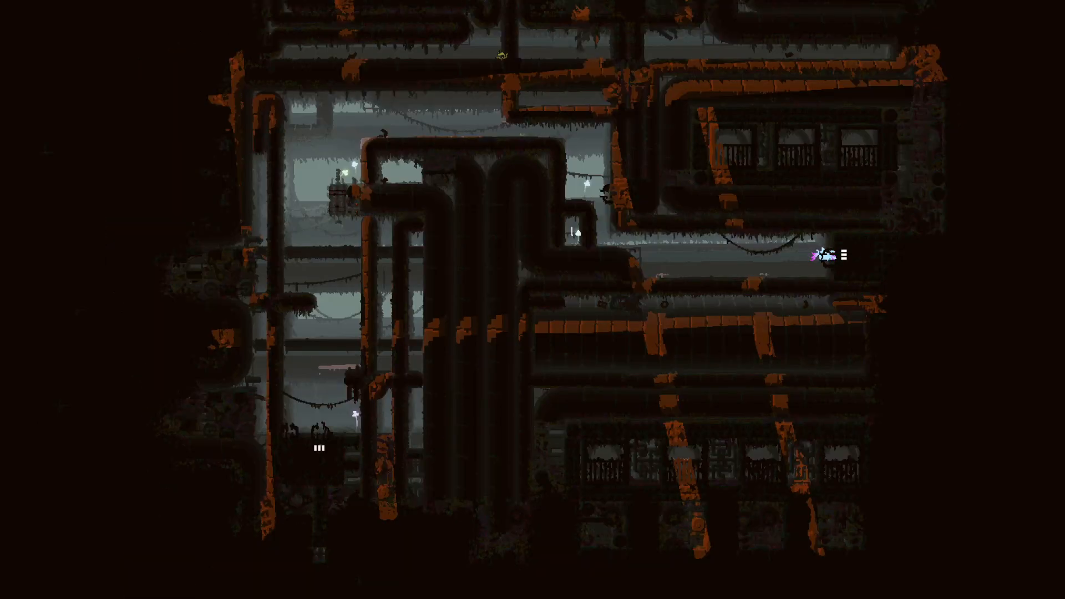
key(Left)
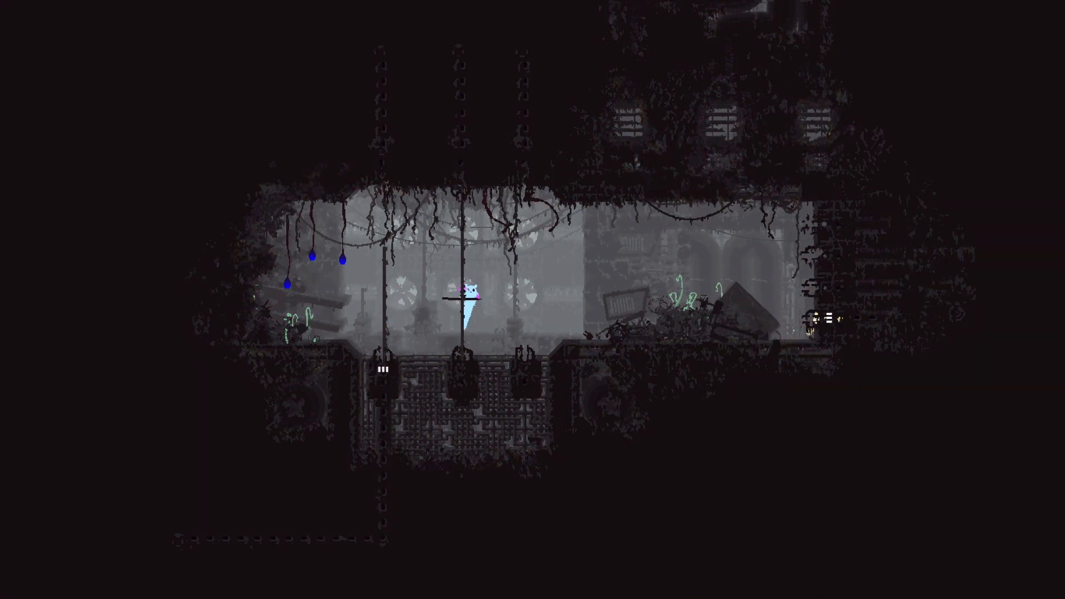
Move Rivulet right into the chamber with chains and blue dangle fruit.
key(Right)
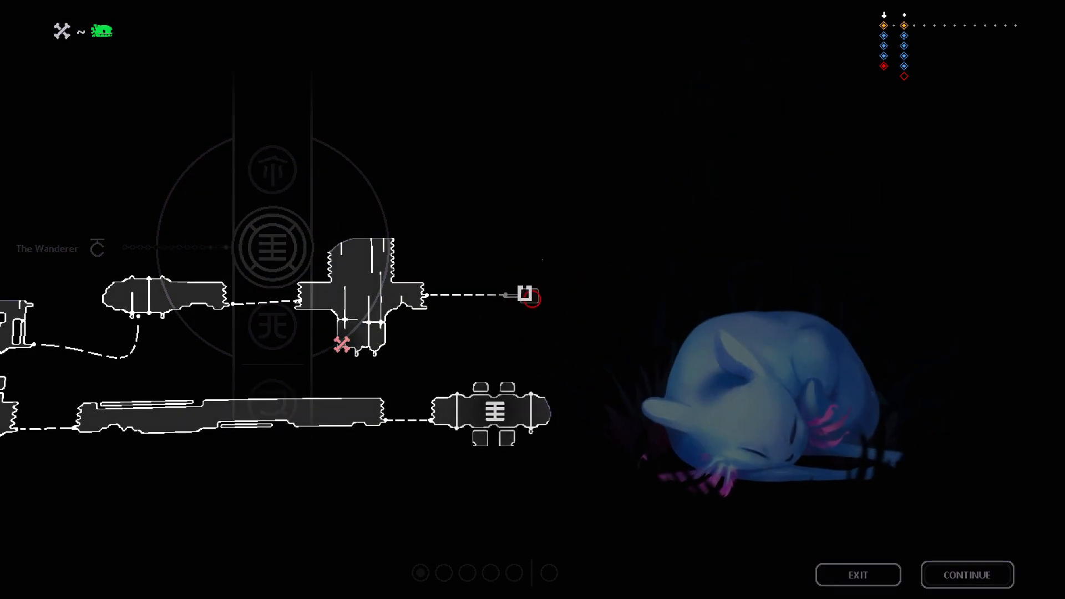
Advance the hibernation screen from the region map to the karma symbols.
click(965, 575)
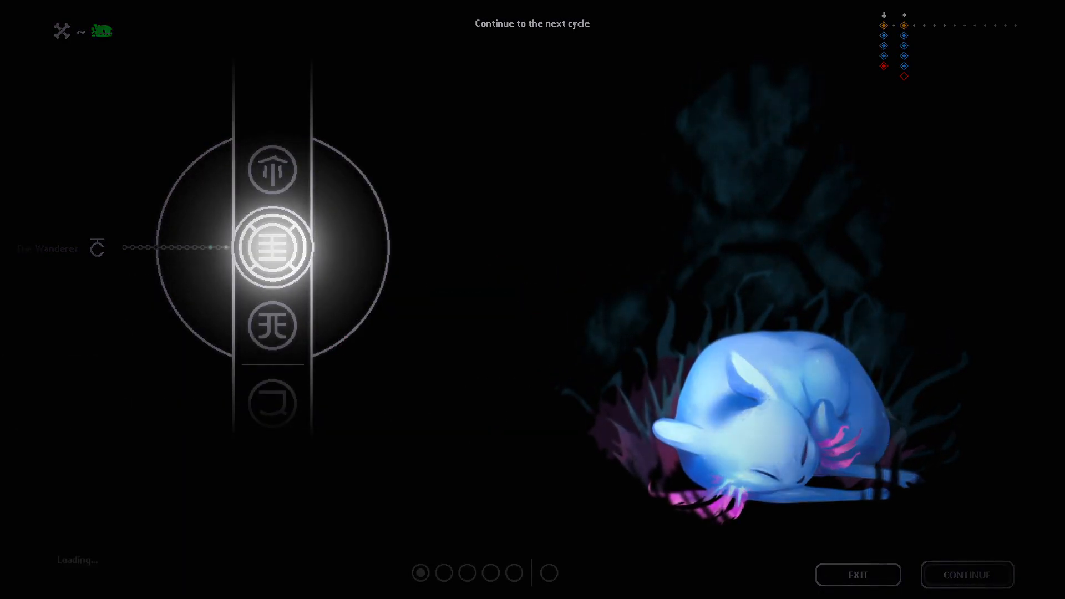
click(965, 574)
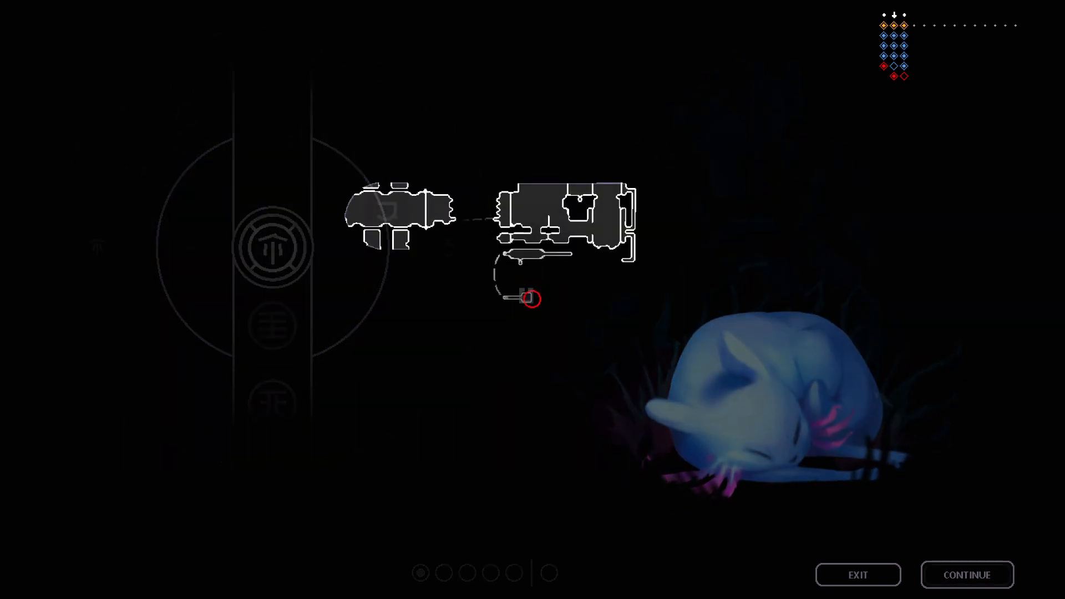
Dismiss the region map overlay to show the karma and passages summary.
click(274, 248)
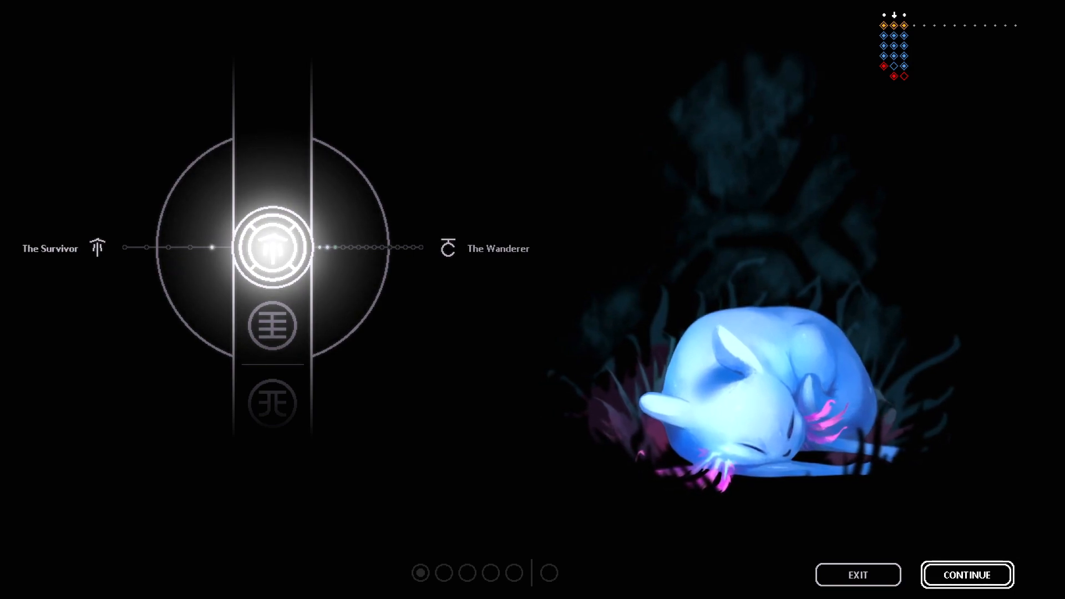
Start cycle 4 and climb Rivulet left onto the central machinery ledge.
click(966, 575)
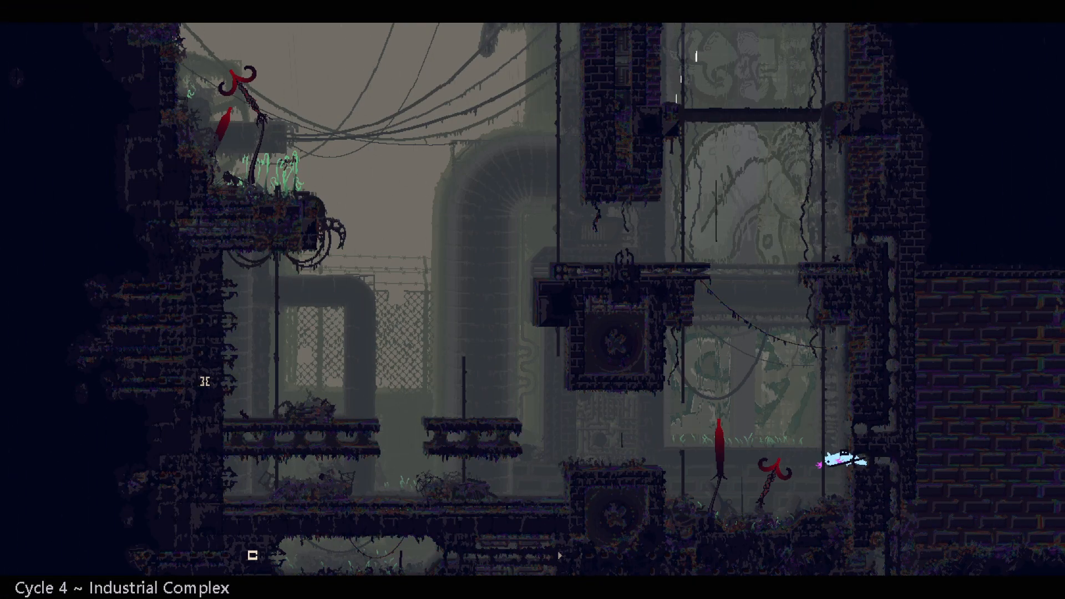
key(Left)
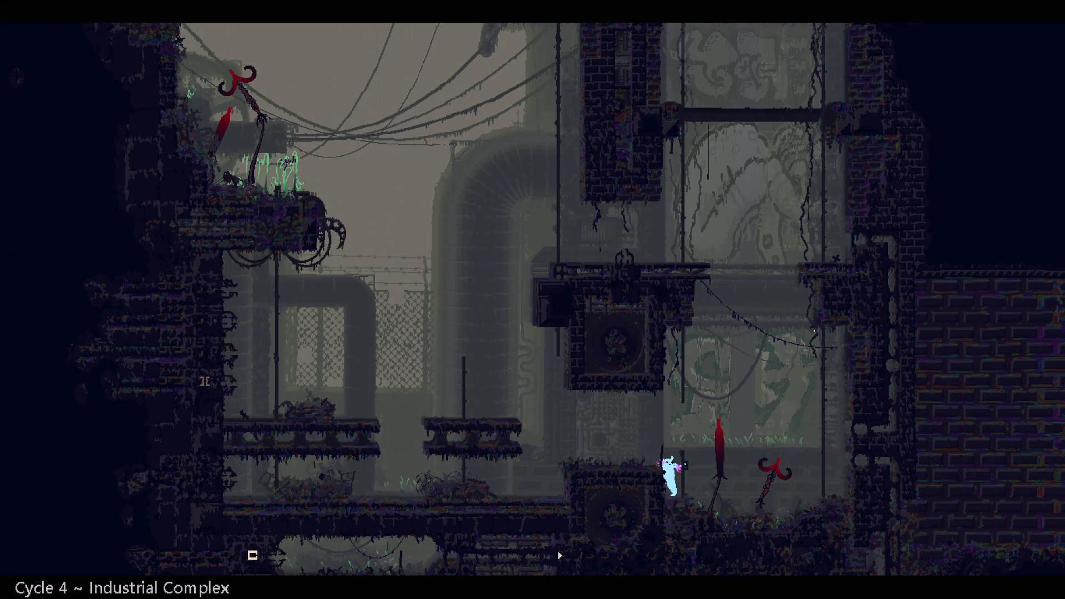
key(Left)
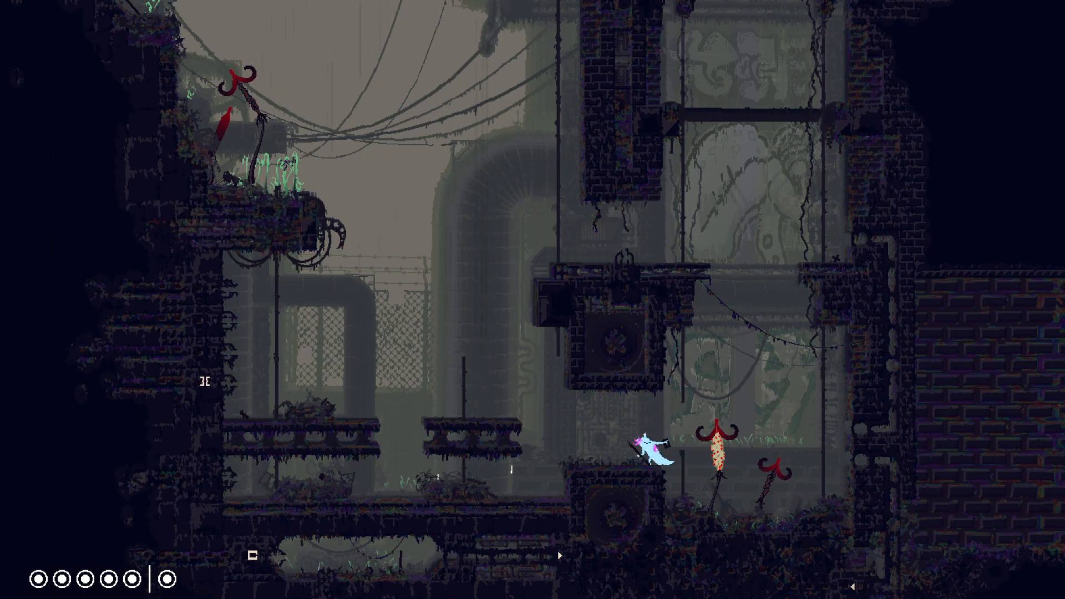
Climb Rivulet out of the gear room into the outdoor tank area.
key(right)
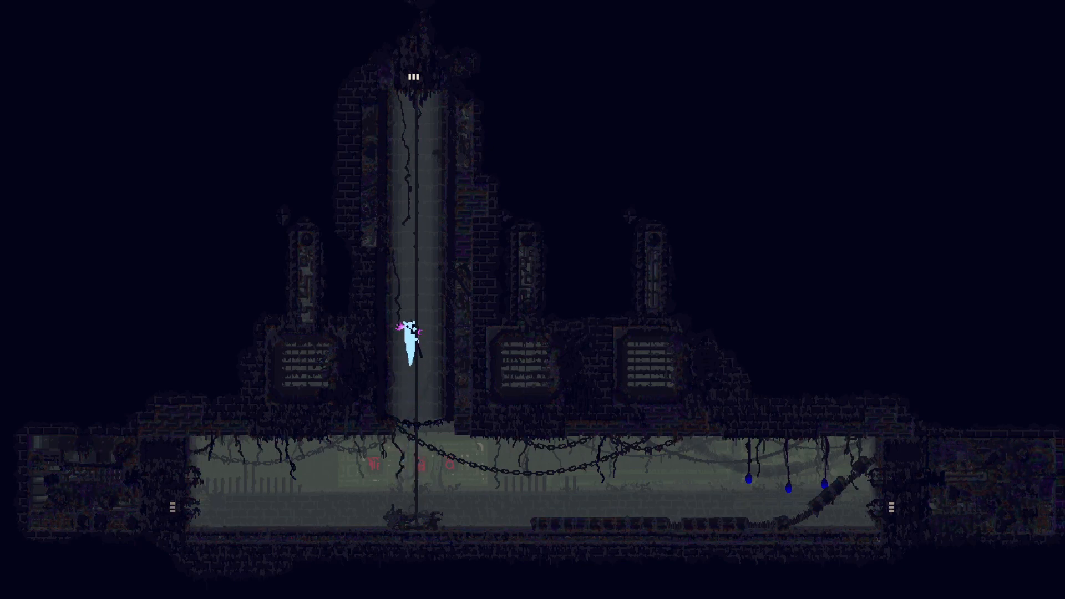
key(up)
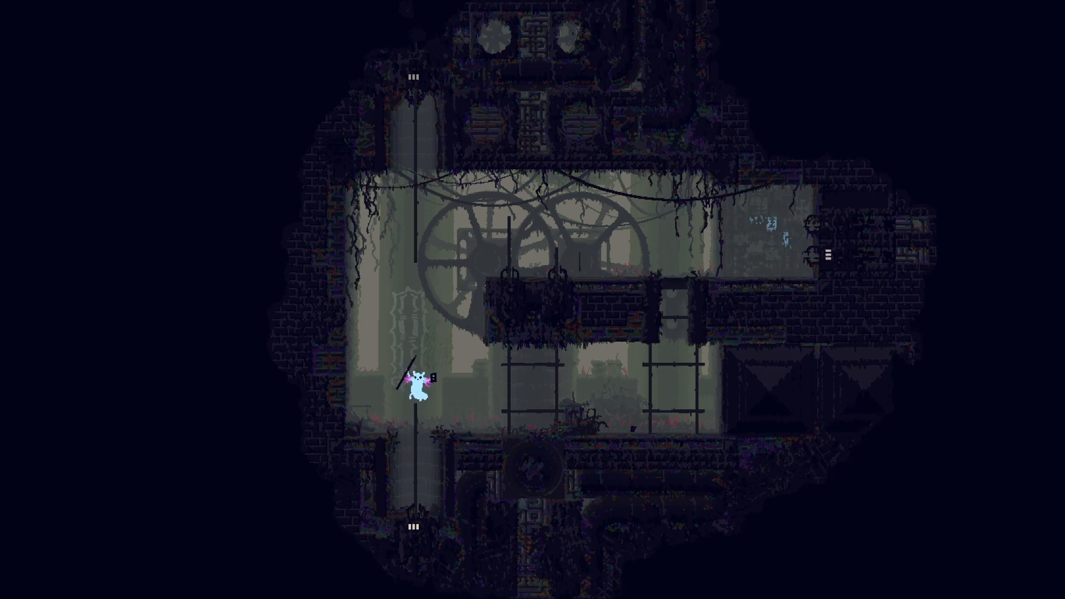
key(right)
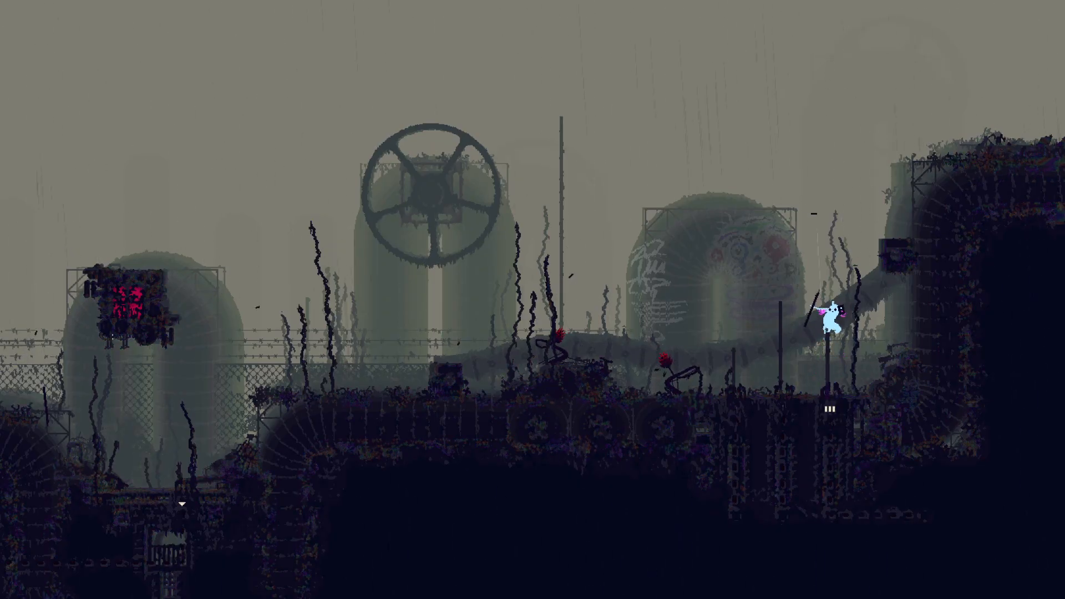
Run Rivulet across the outdoor platforms to the brick tower's pipe entrance.
key(Left)
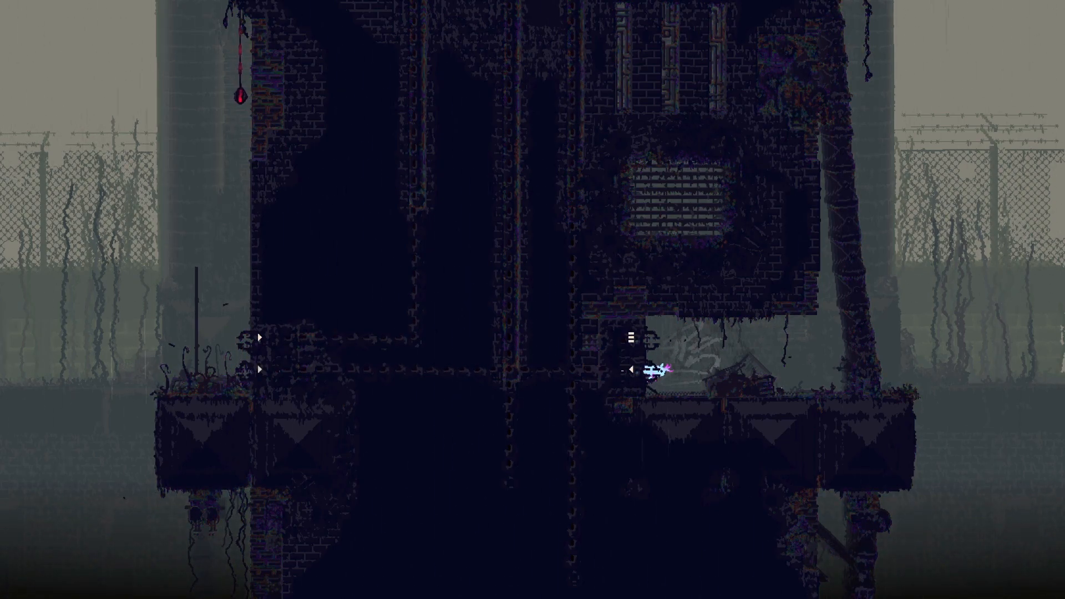
key(Right)
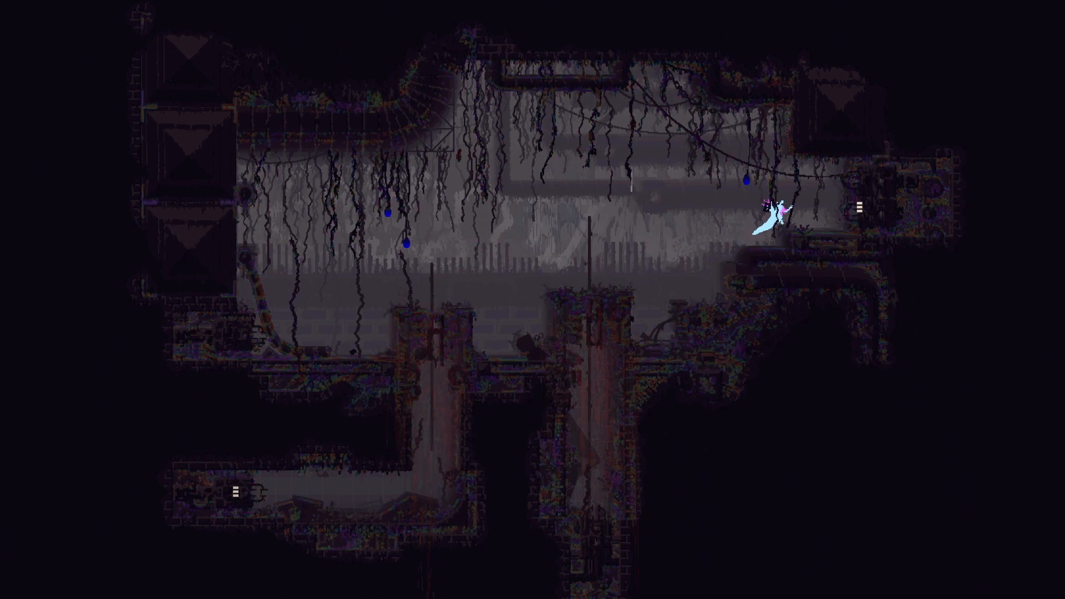
Move Rivulet through the vine-filled chamber's right pipe into the lamp-hung room.
key(Left)
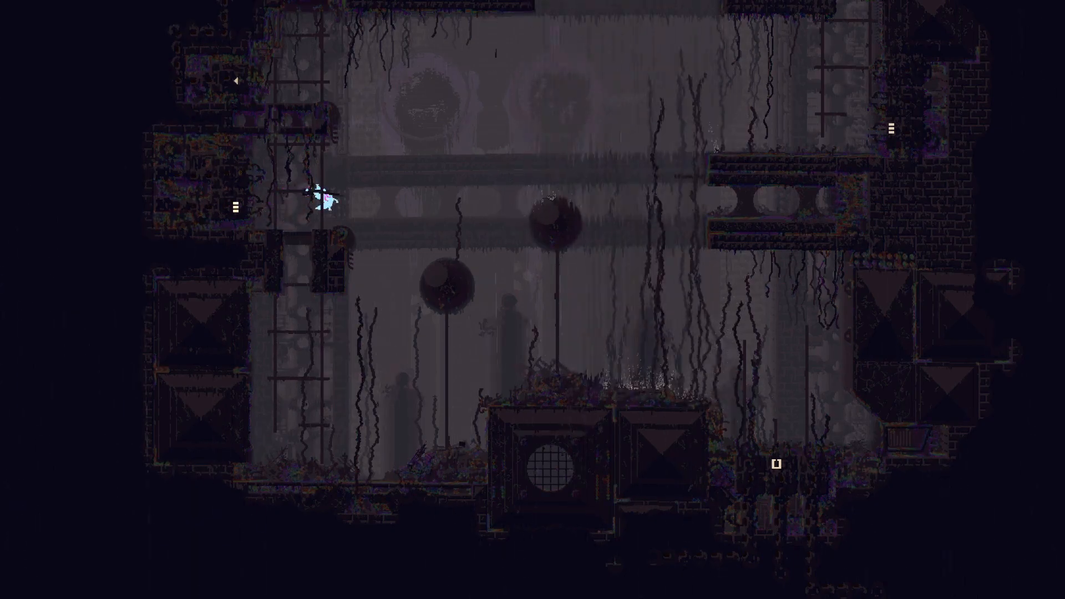